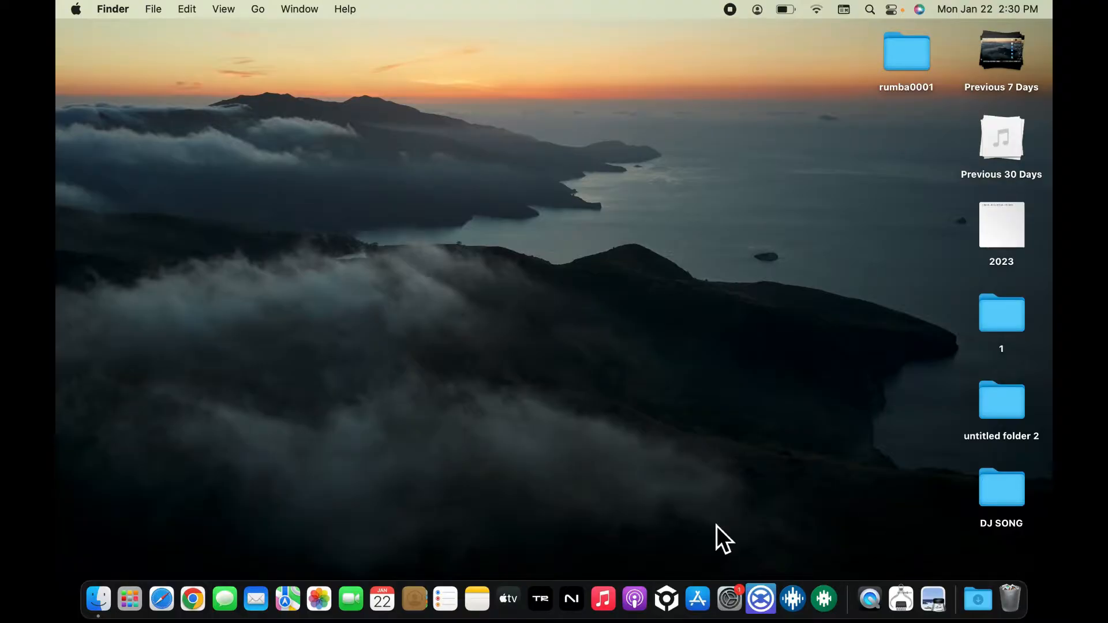
mouse_move(144, 88)
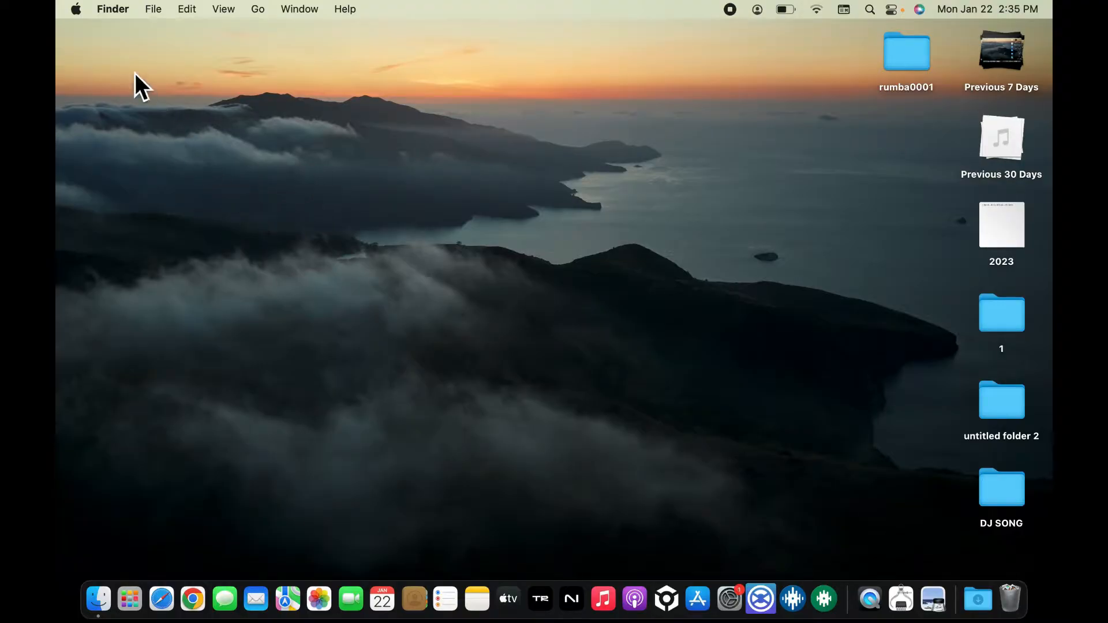
Open System Preferences from the Apple menu and go to the Sharing pane.
left_click(77, 8)
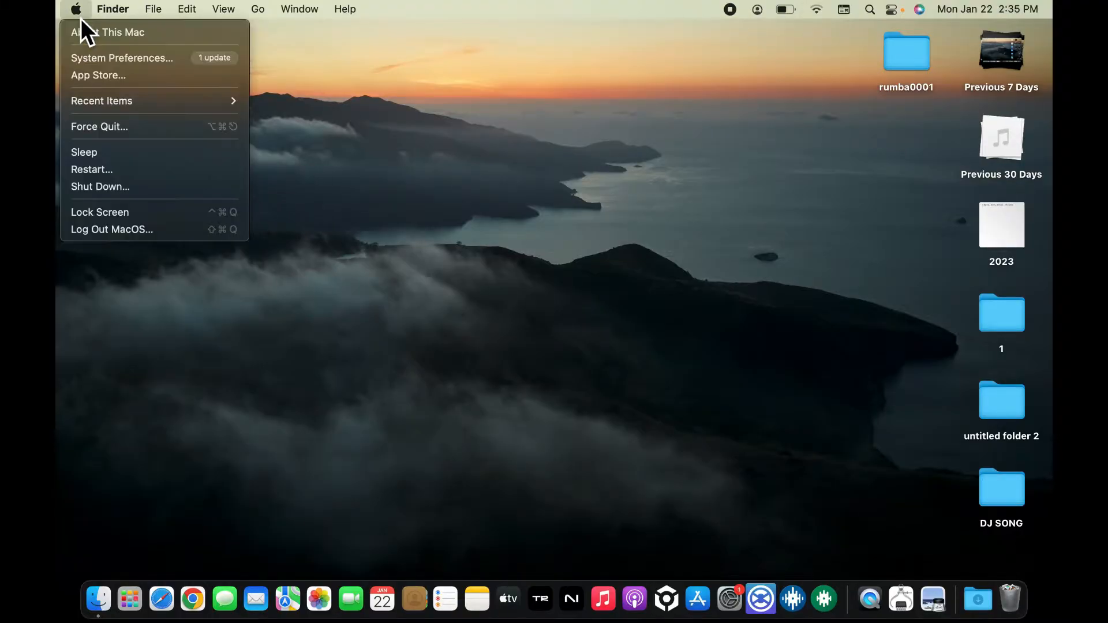
mouse_move(121, 57)
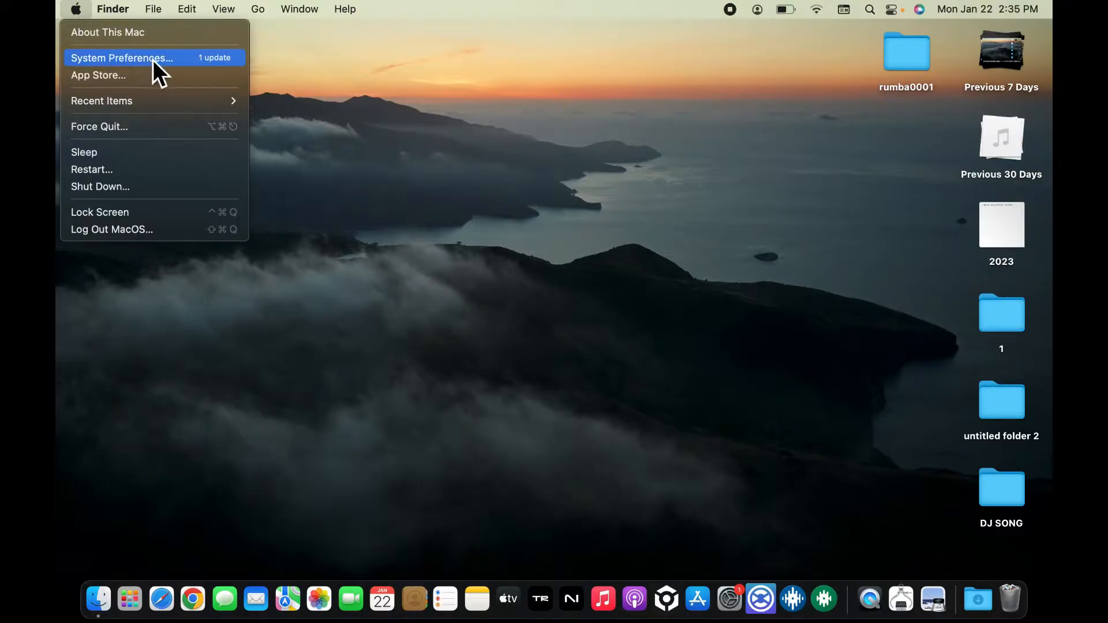
left_click(121, 58)
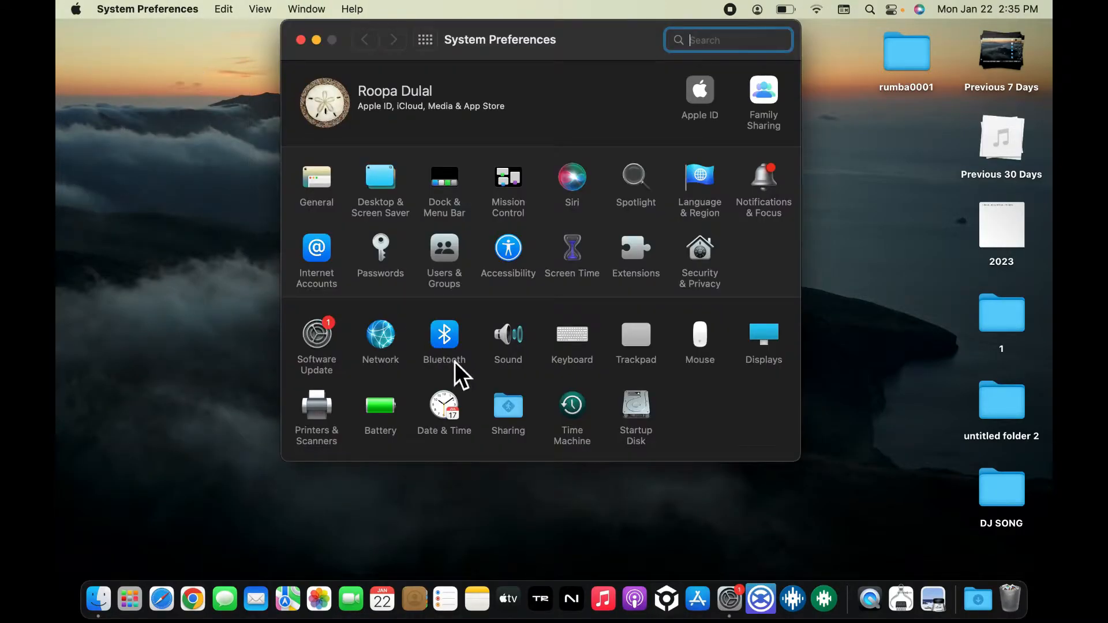
left_click(508, 406)
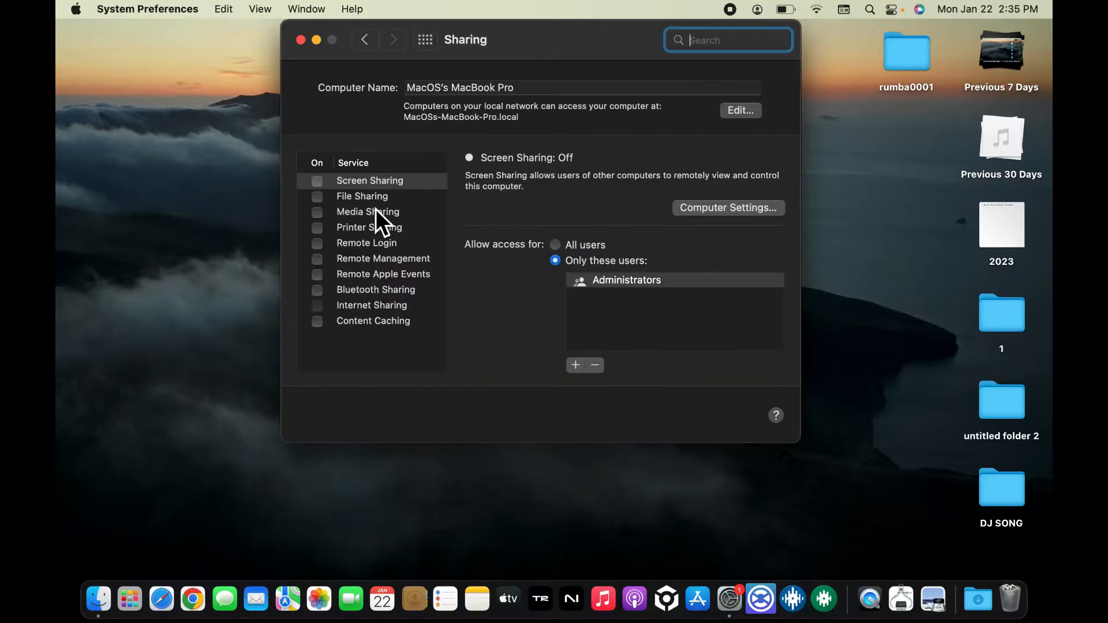
mouse_move(365, 327)
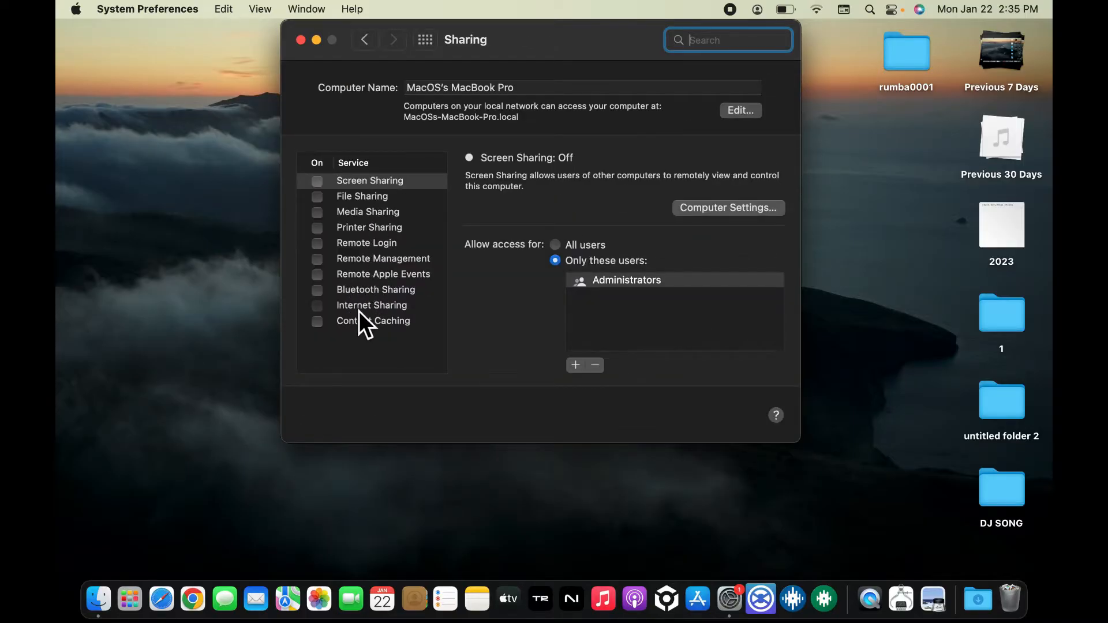
Select Internet Sharing and set Wi-Fi as the connection to share from.
left_click(372, 305)
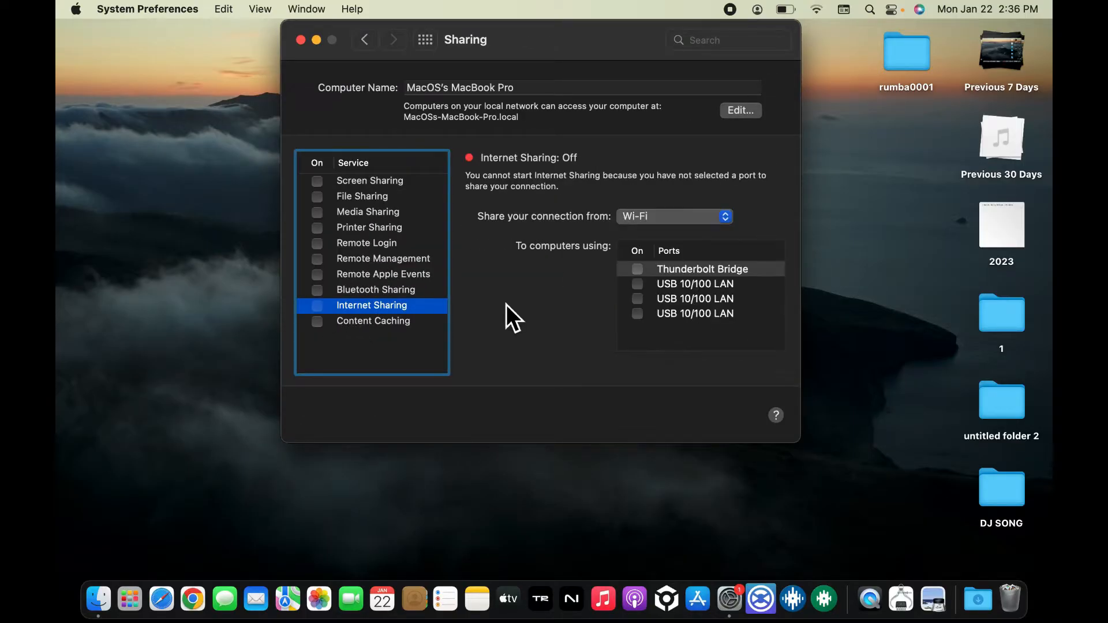
left_click(672, 216)
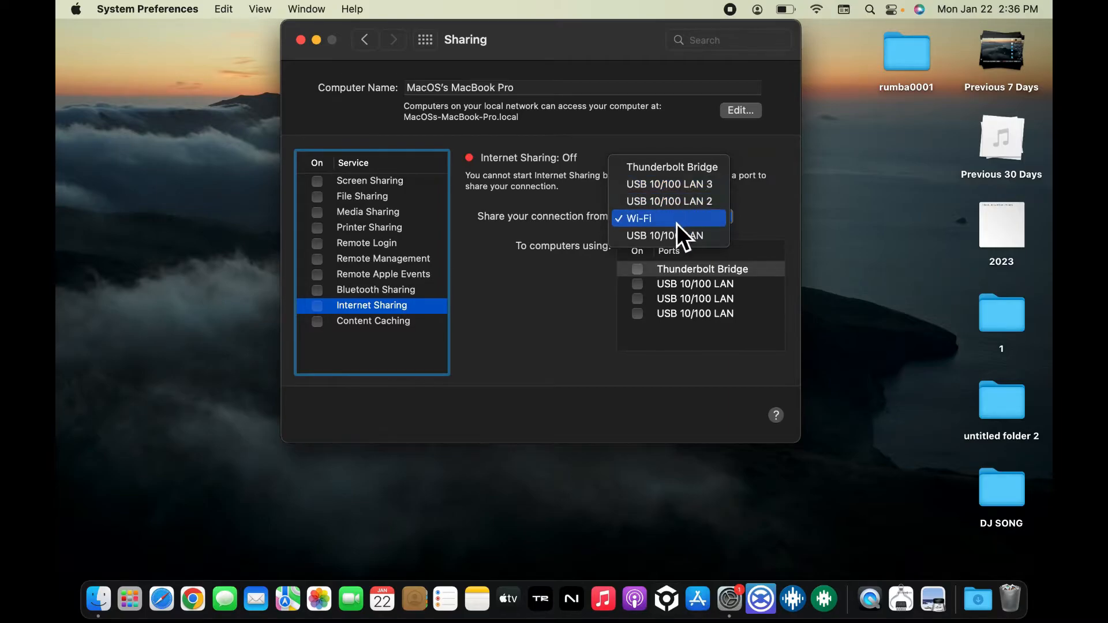
mouse_move(676, 241)
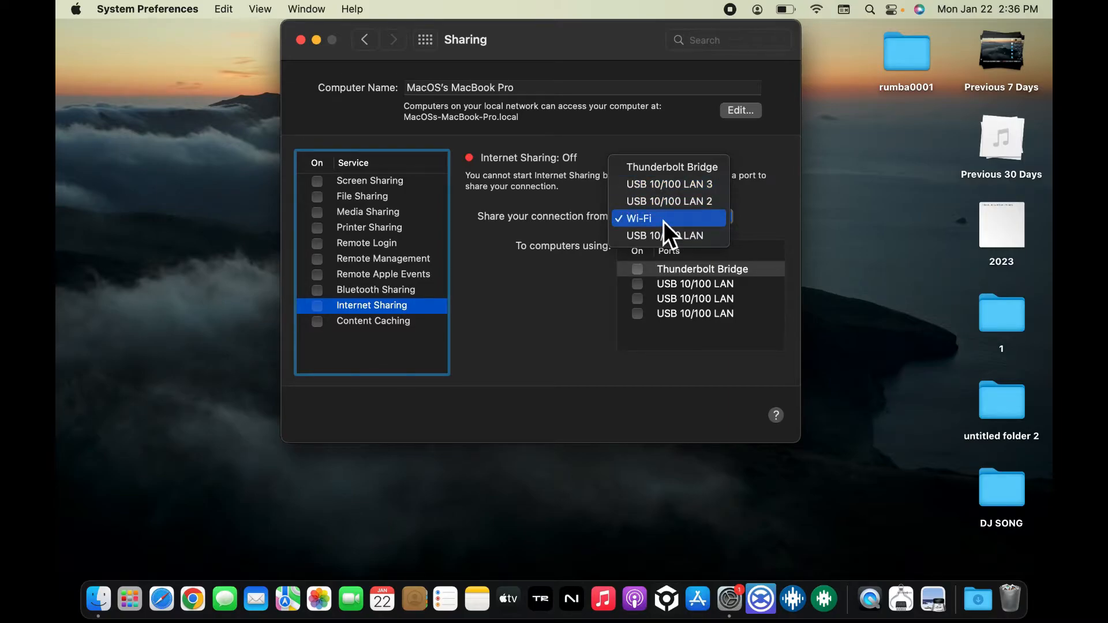
left_click(639, 219)
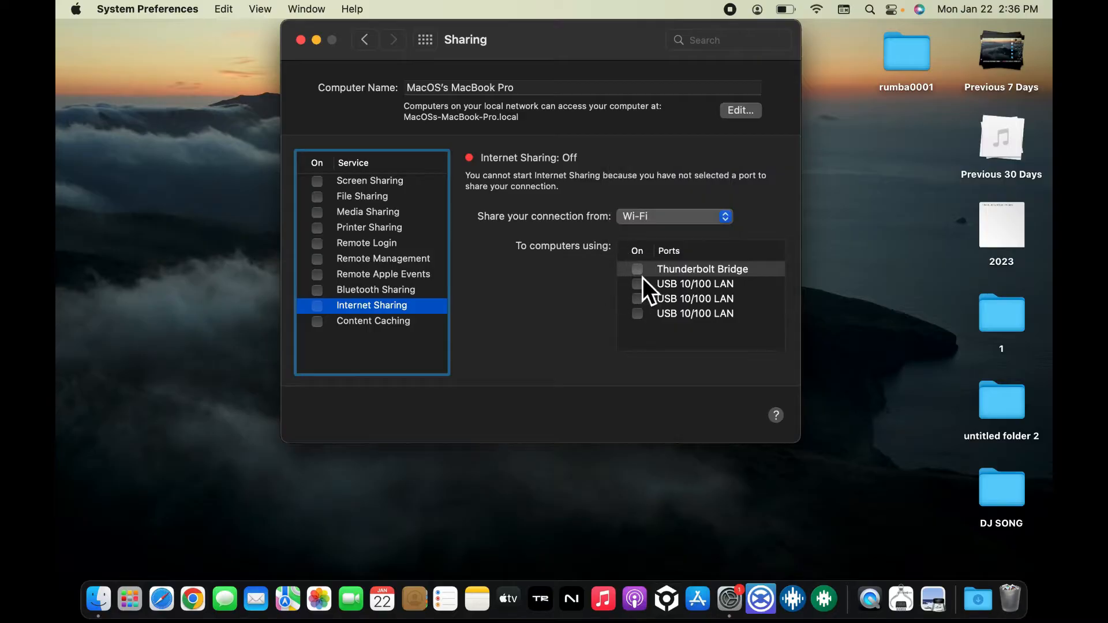
mouse_move(609, 276)
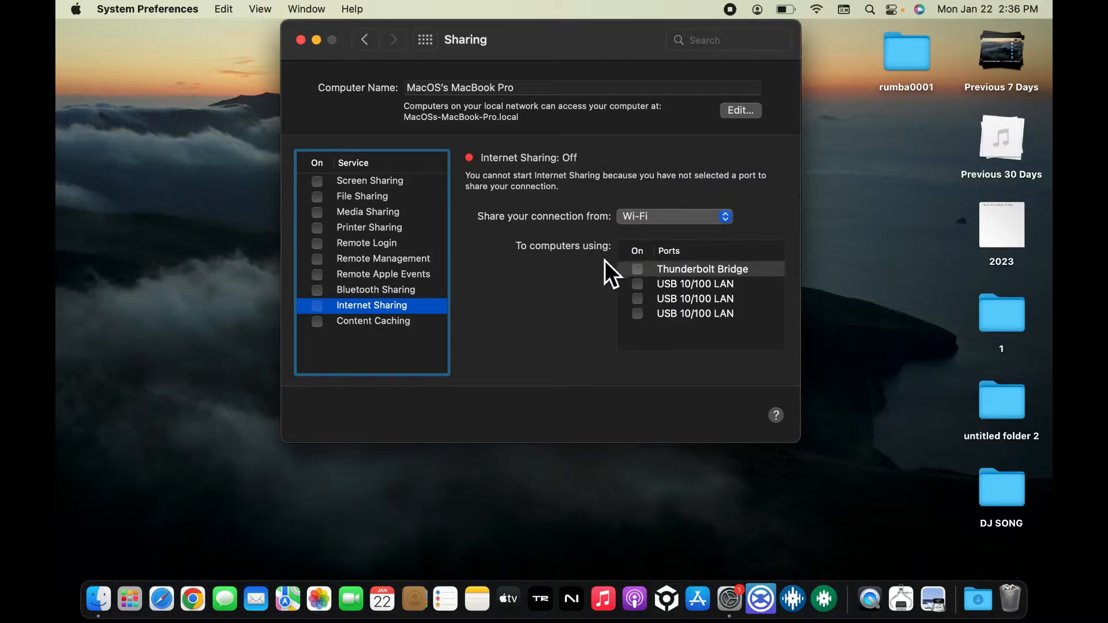
mouse_move(653, 297)
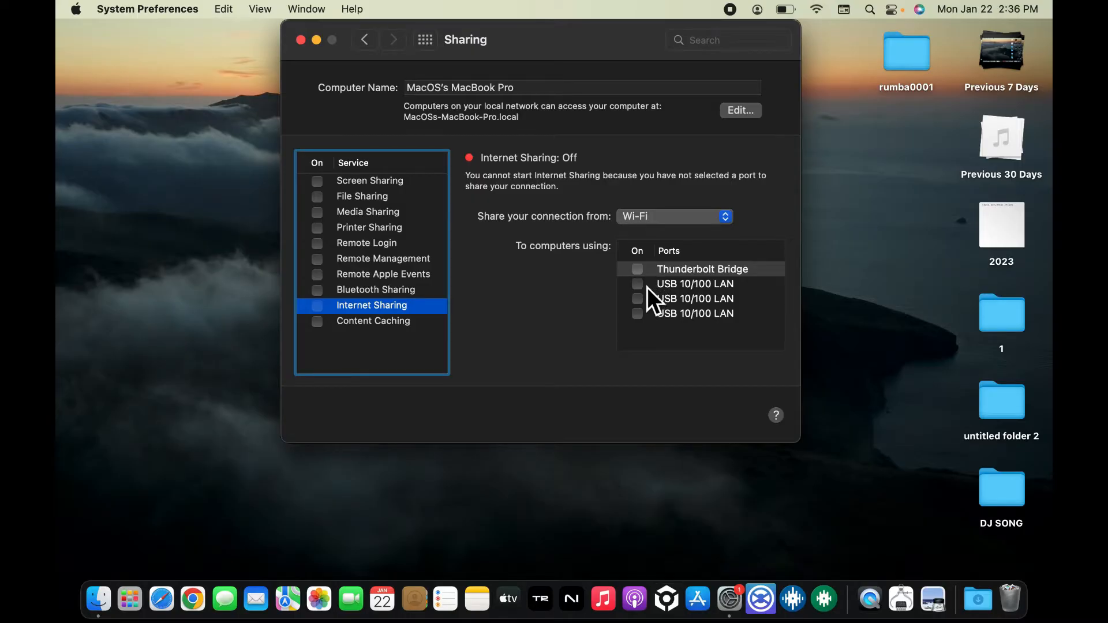
Share to the USB 10/100 LAN port, start Internet Sharing, and close System Preferences.
left_click(638, 269)
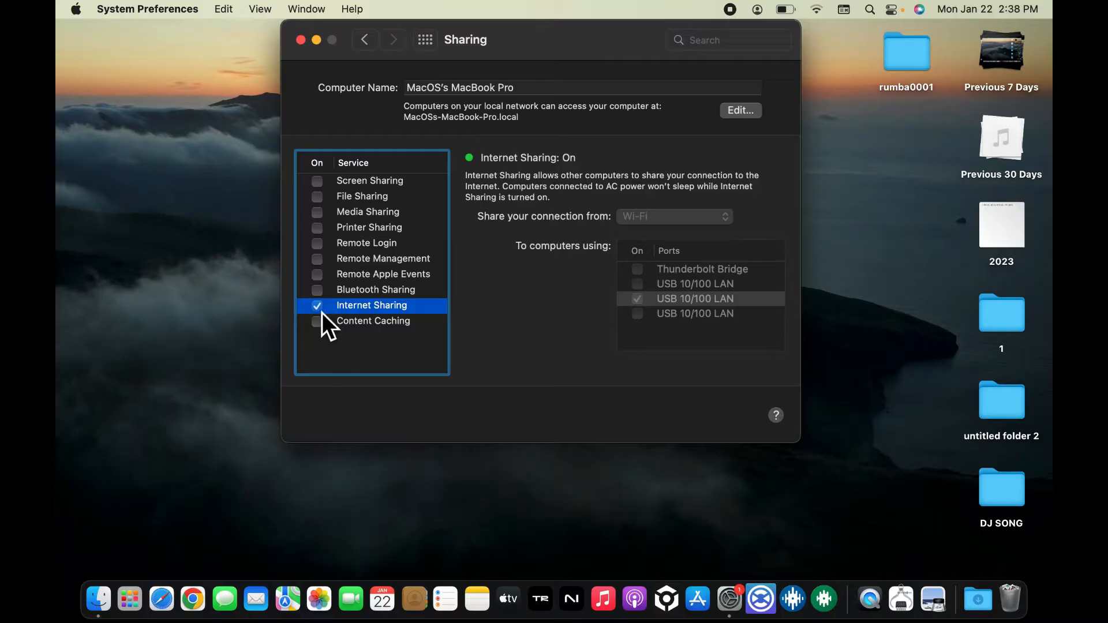
left_click(316, 305)
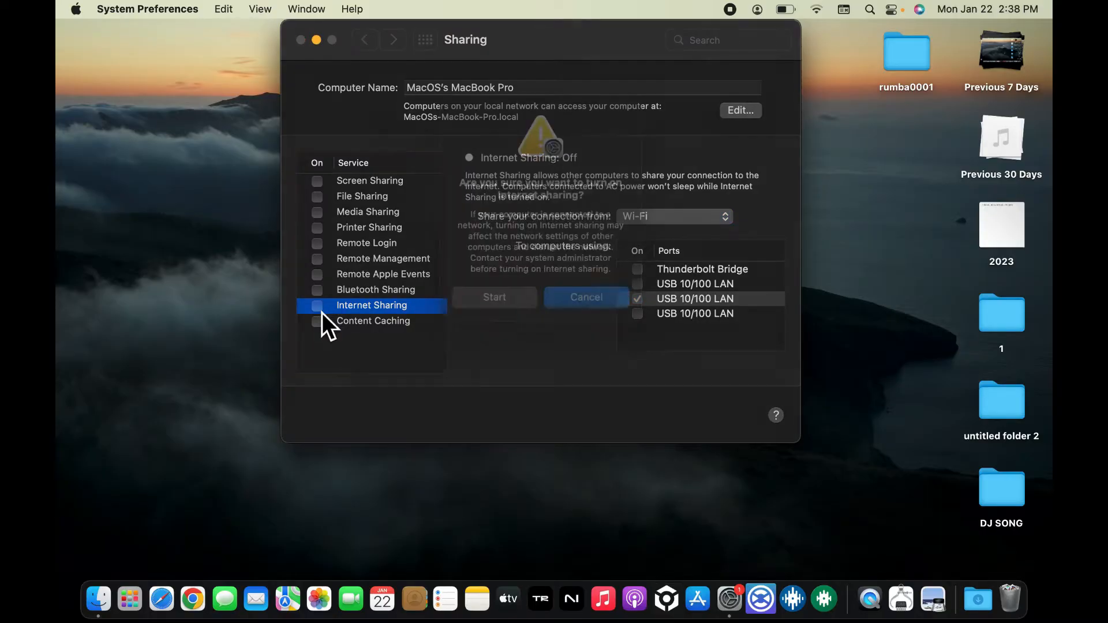
left_click(494, 297)
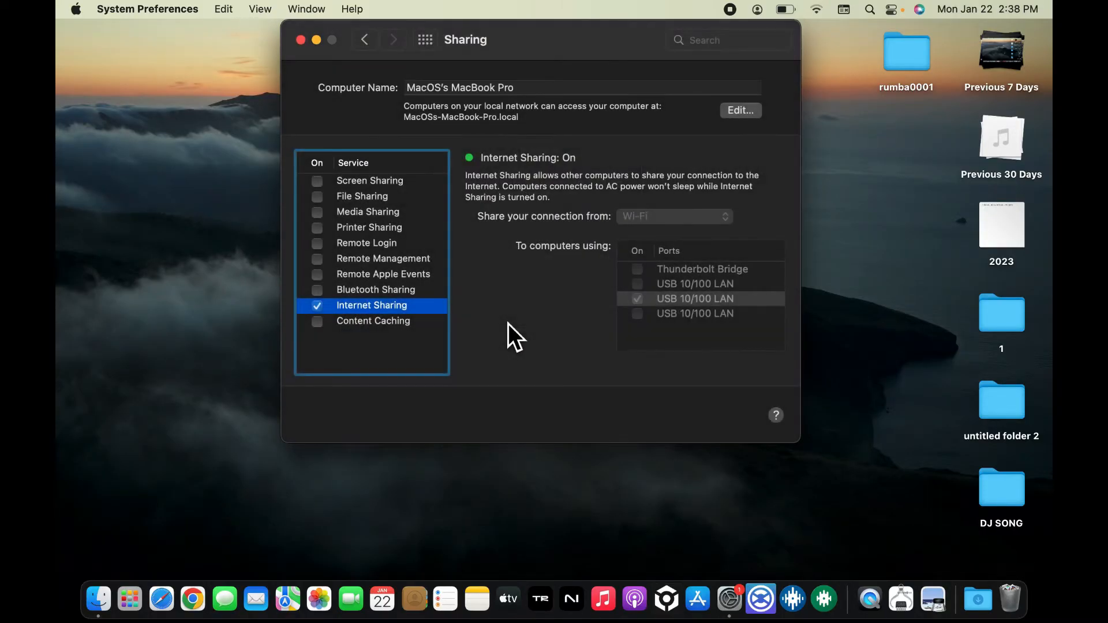
mouse_move(579, 329)
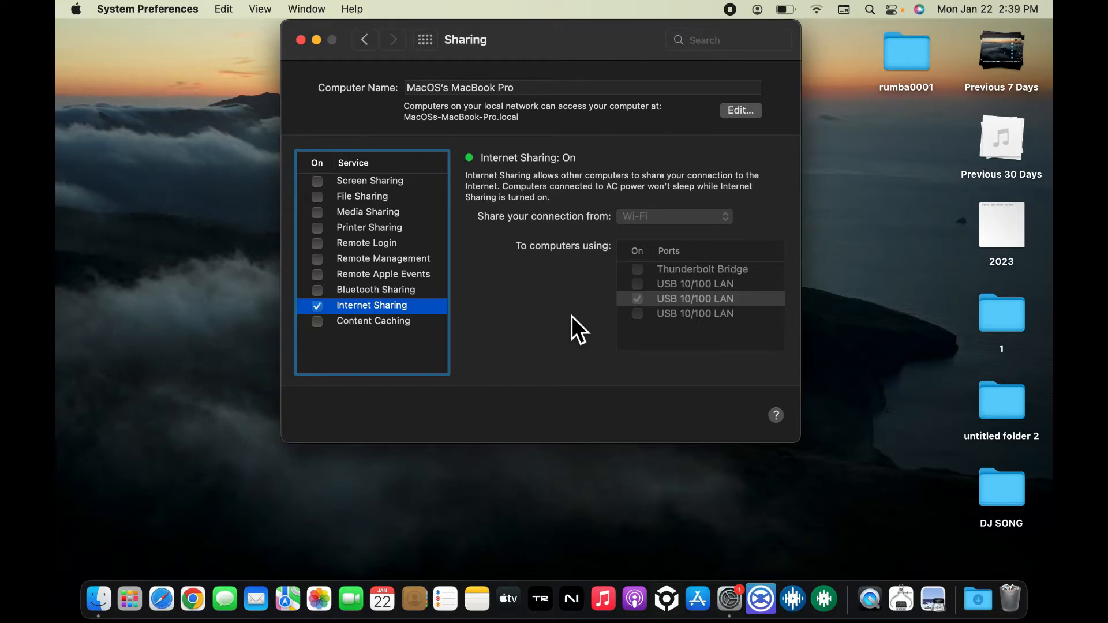
left_click(300, 40)
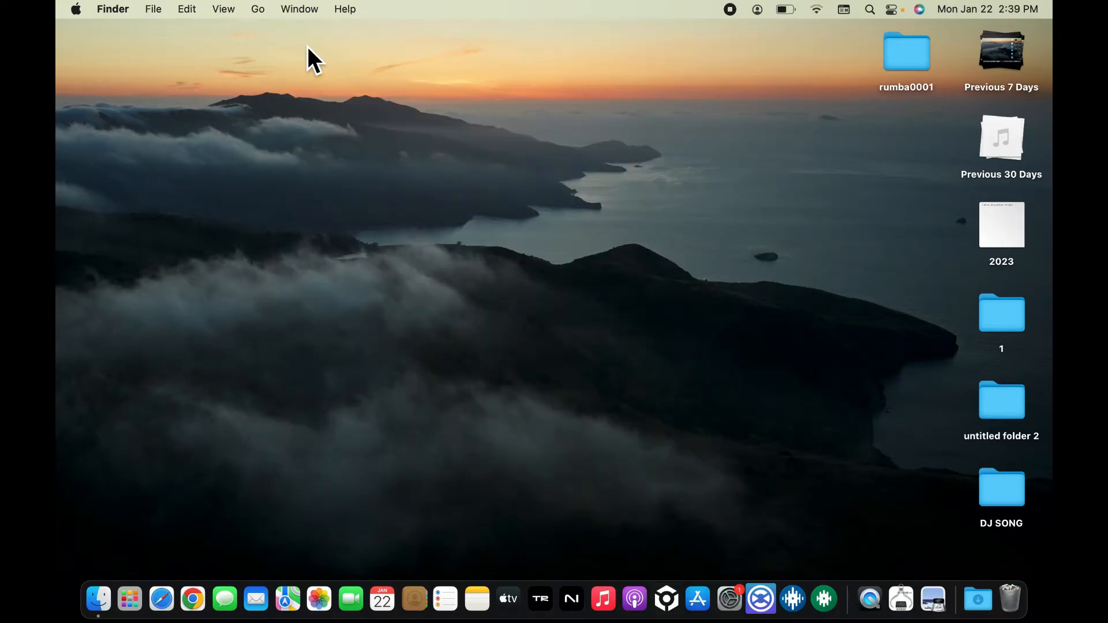